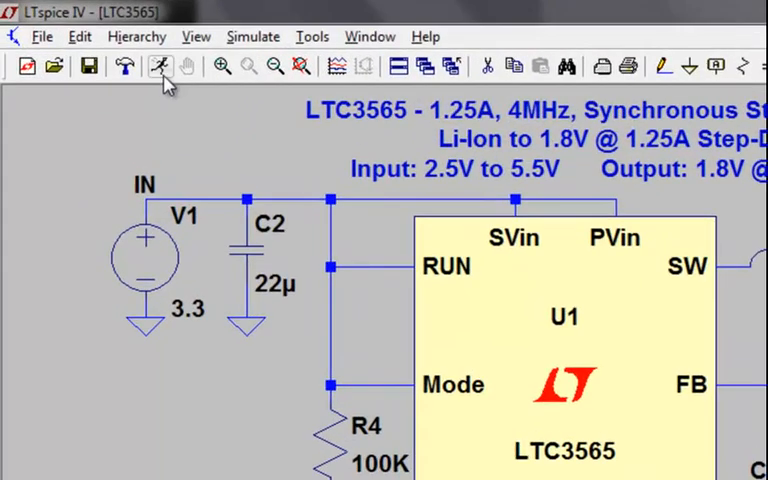
mouse_move(162, 66)
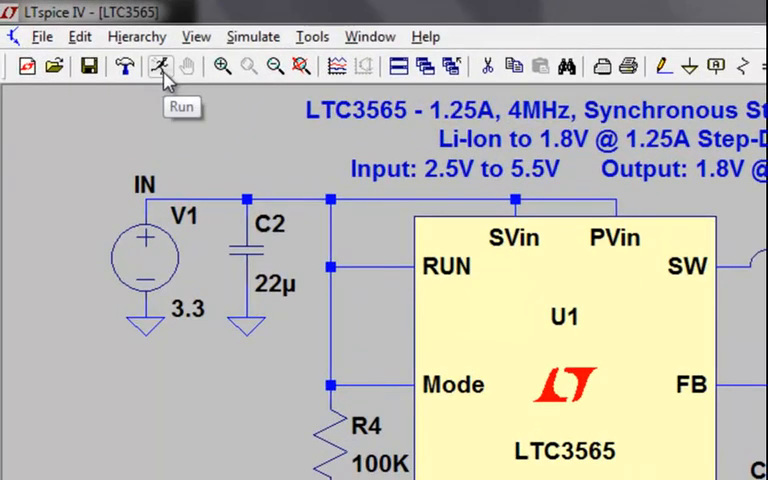
Step: Run the simulation of the LTC3565 step-down converter schematic
left_click(160, 66)
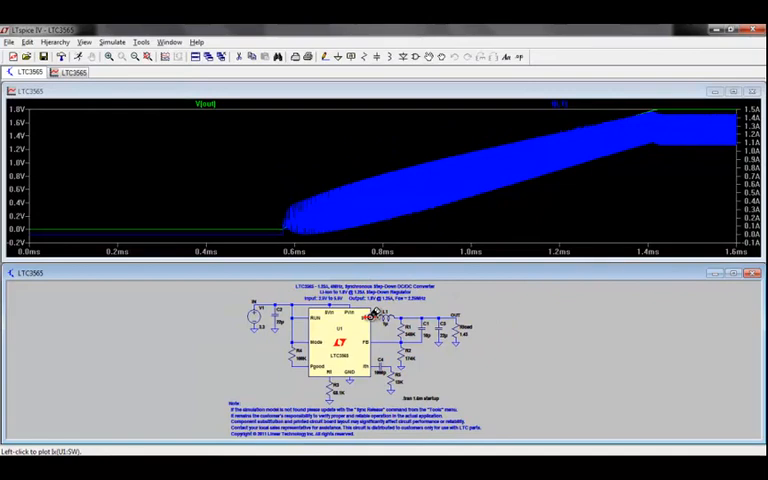
mouse_move(360, 96)
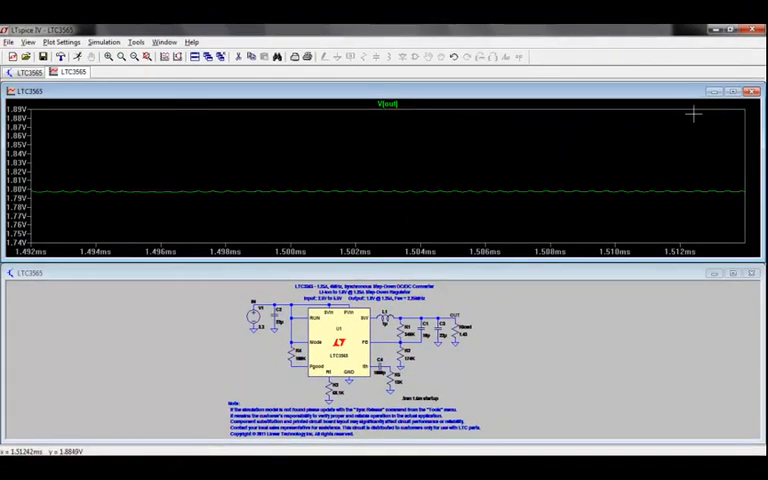
mouse_move(362, 162)
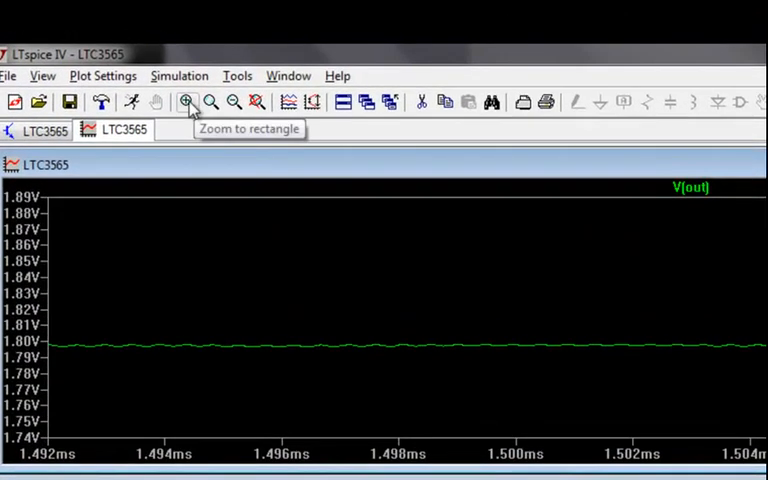
mouse_move(234, 102)
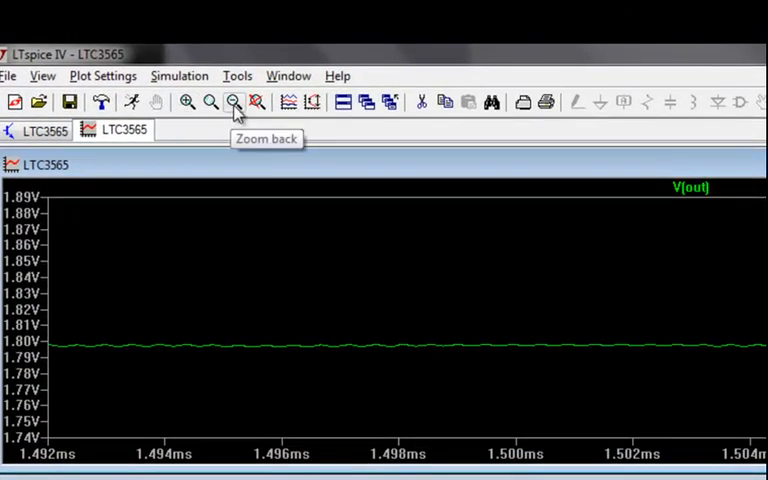
mouse_move(256, 102)
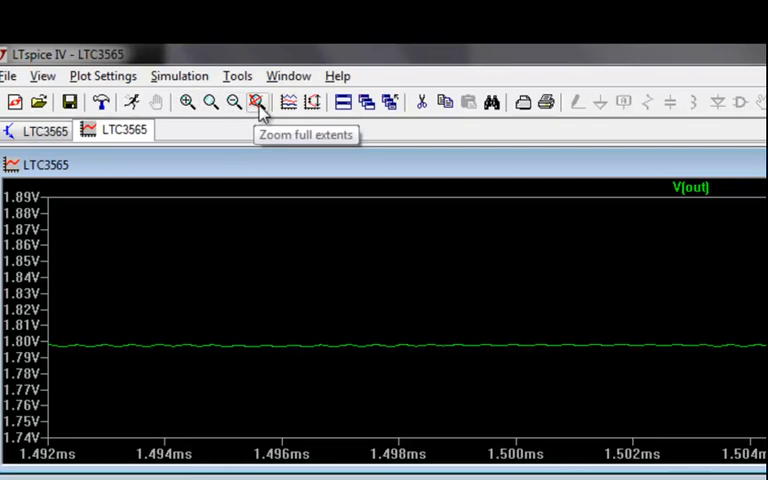
mouse_move(292, 122)
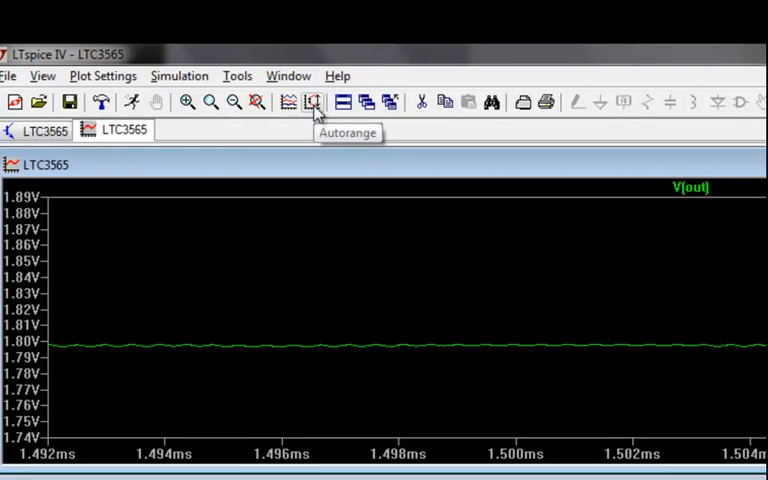
Step: Autorange the V(out) Y-axis so the output ripple near 1.5 ms is clearly visible
left_click(312, 100)
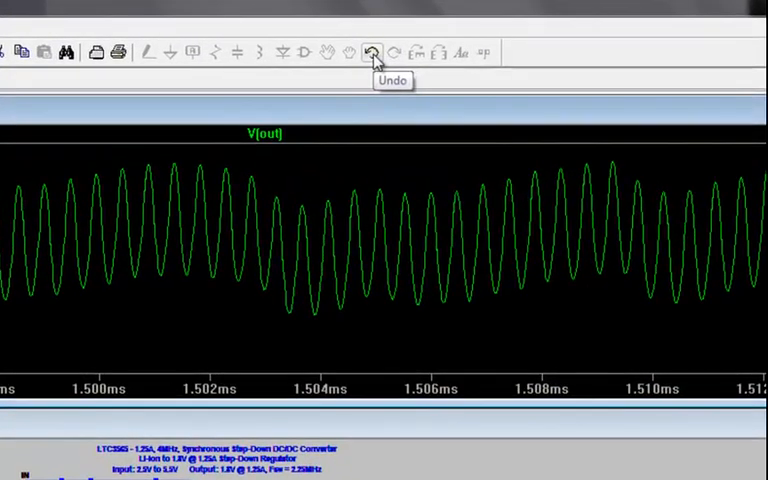
mouse_move(396, 56)
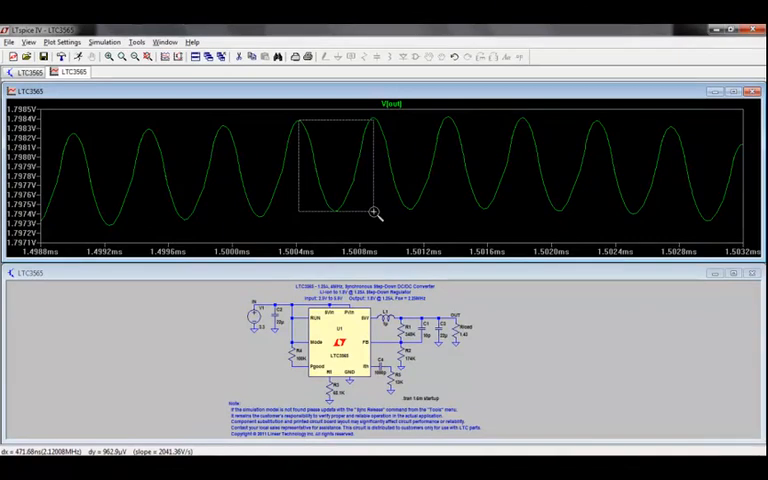
Step: Zoom the V(out) plot onto a few ripple cycles around 1.5 ms
left_click_drag(300, 116, 376, 210)
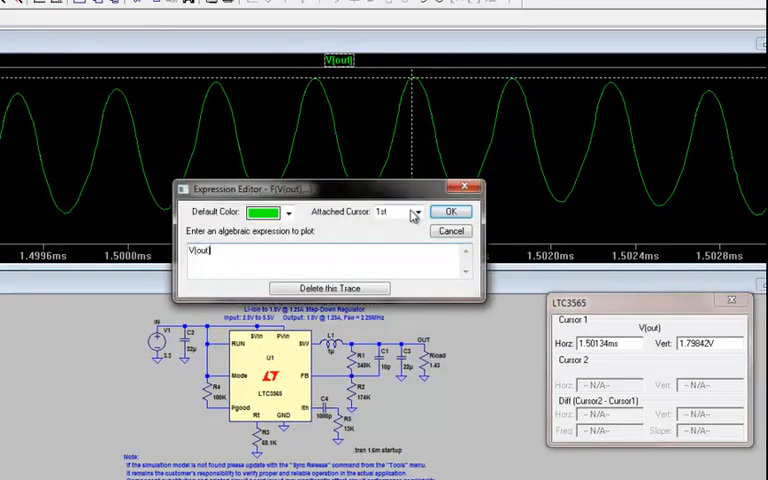
Step: Attach the 1st & 2nd measurement cursors to V(out) via the Expression Editor
left_click(416, 212)
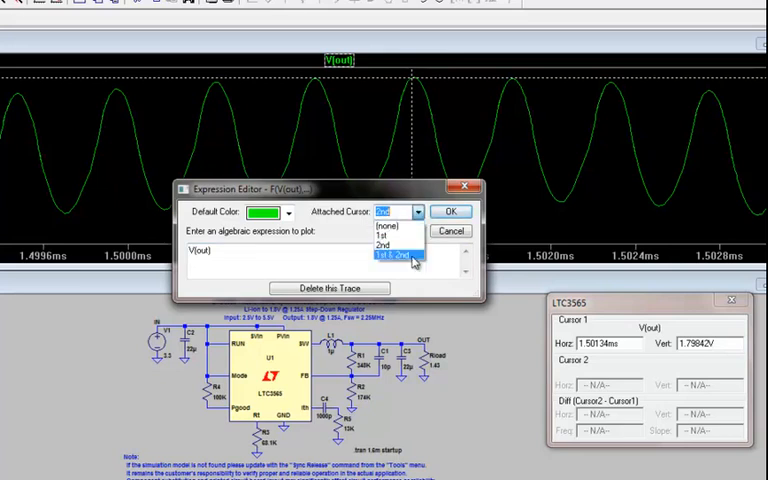
left_click(450, 212)
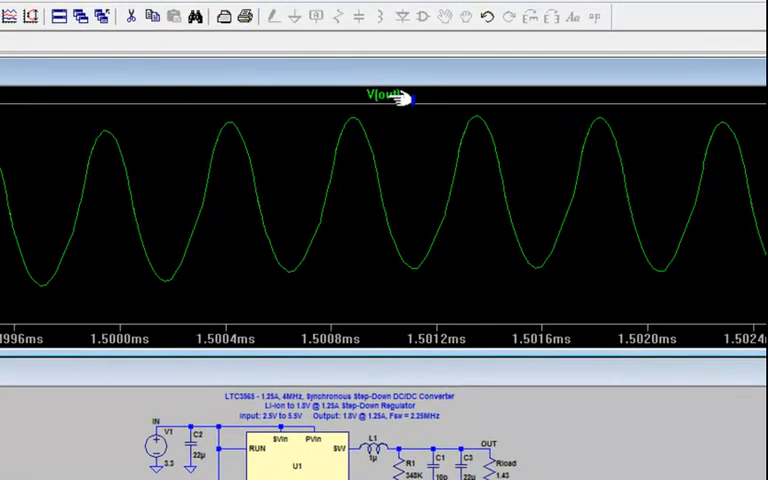
left_click(380, 92)
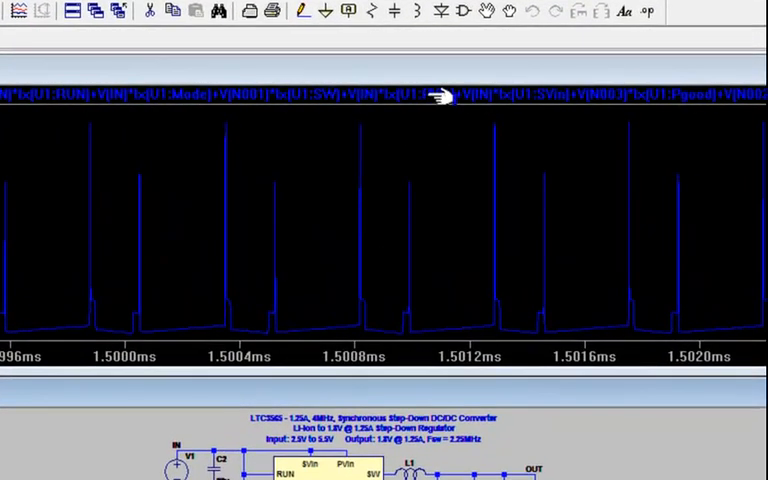
Step: Plot the power dissipation expression trace showing sharp periodic spikes near 1.5 ms
left_click(416, 96)
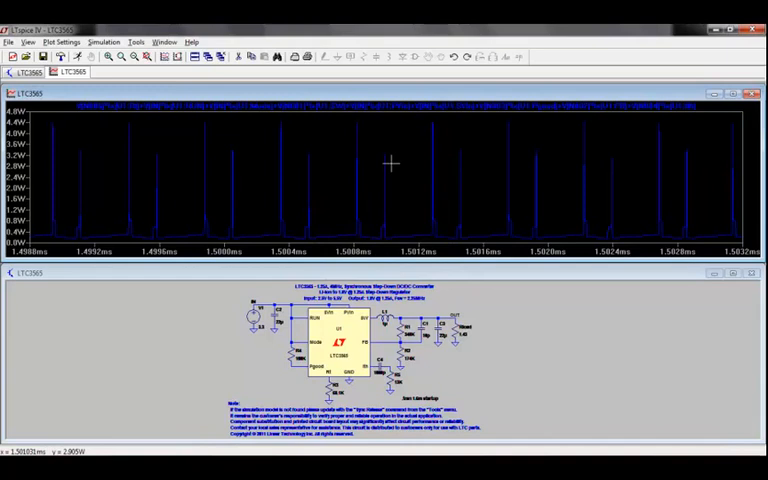
mouse_move(404, 220)
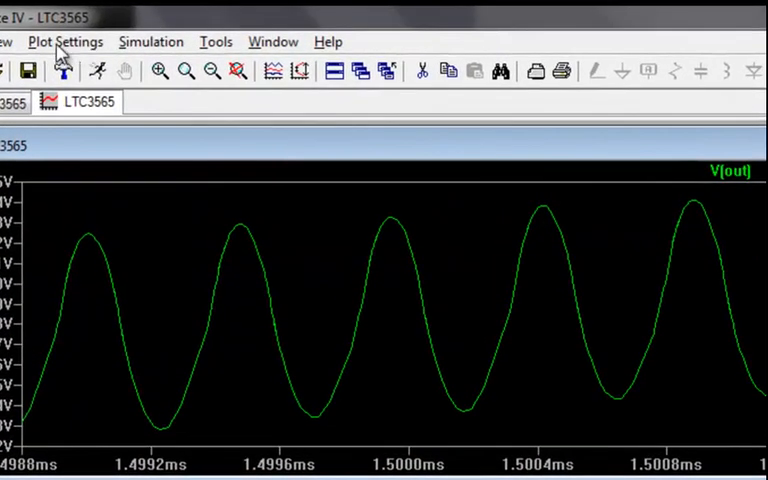
Step: Add a second plot pane to the waveform window via Plot Settings
left_click(66, 40)
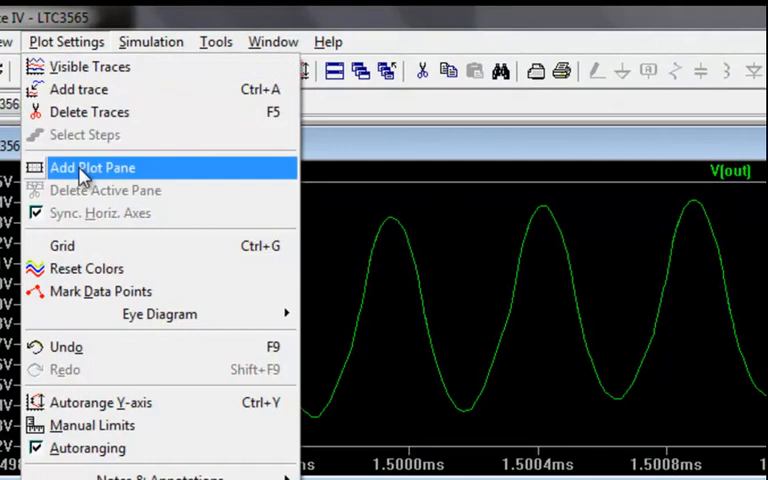
left_click(92, 168)
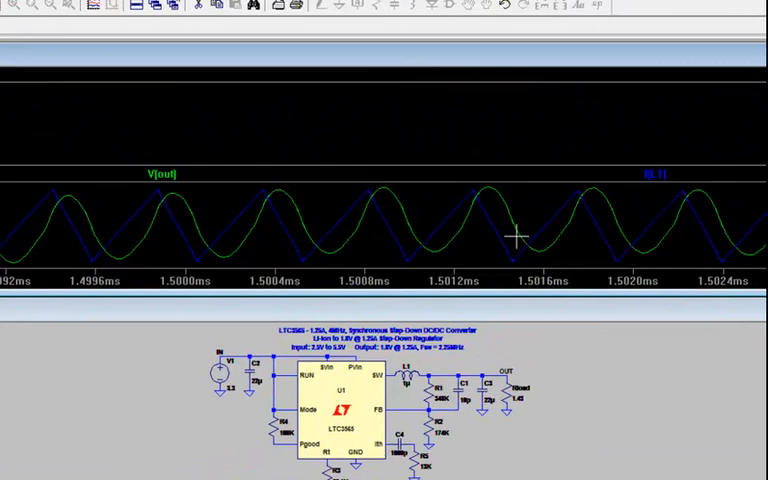
mouse_move(584, 216)
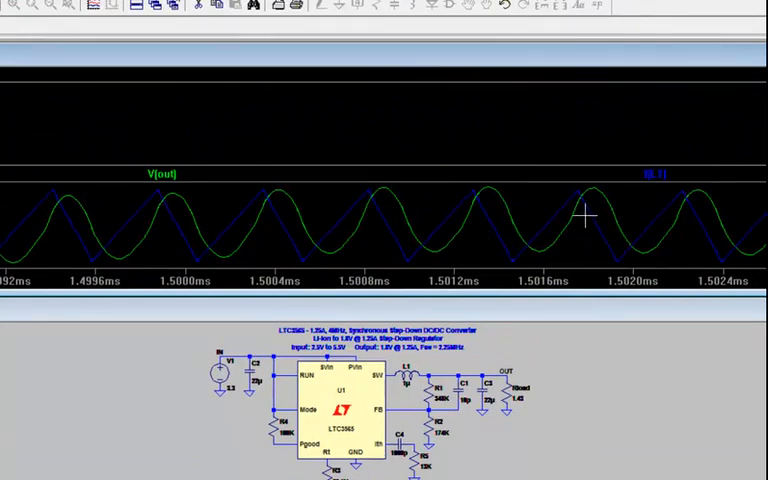